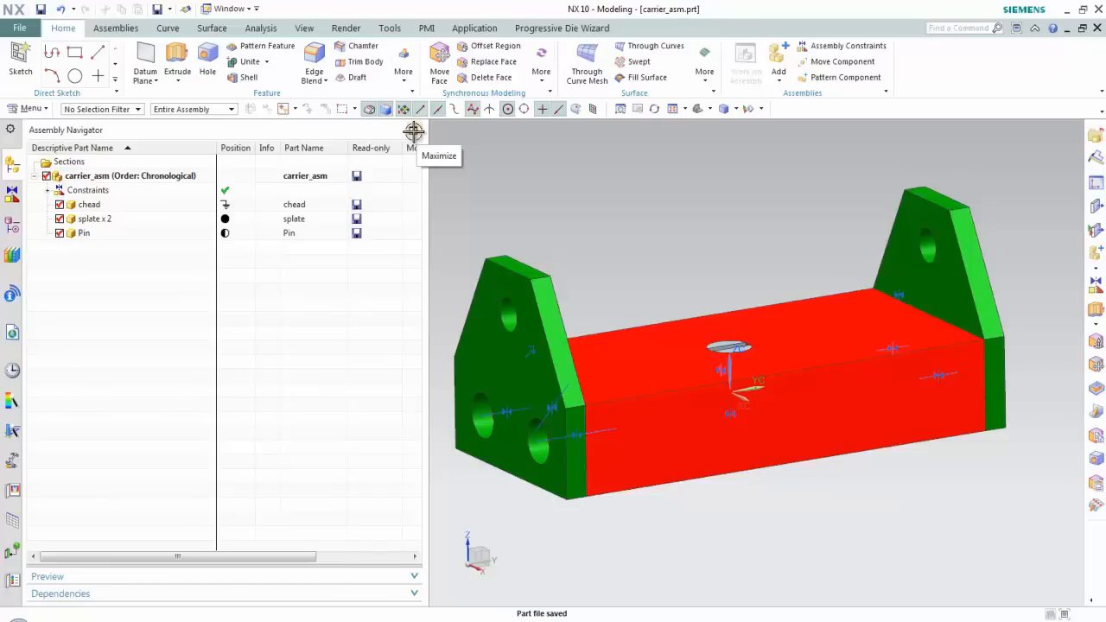
mouse_move(714, 145)
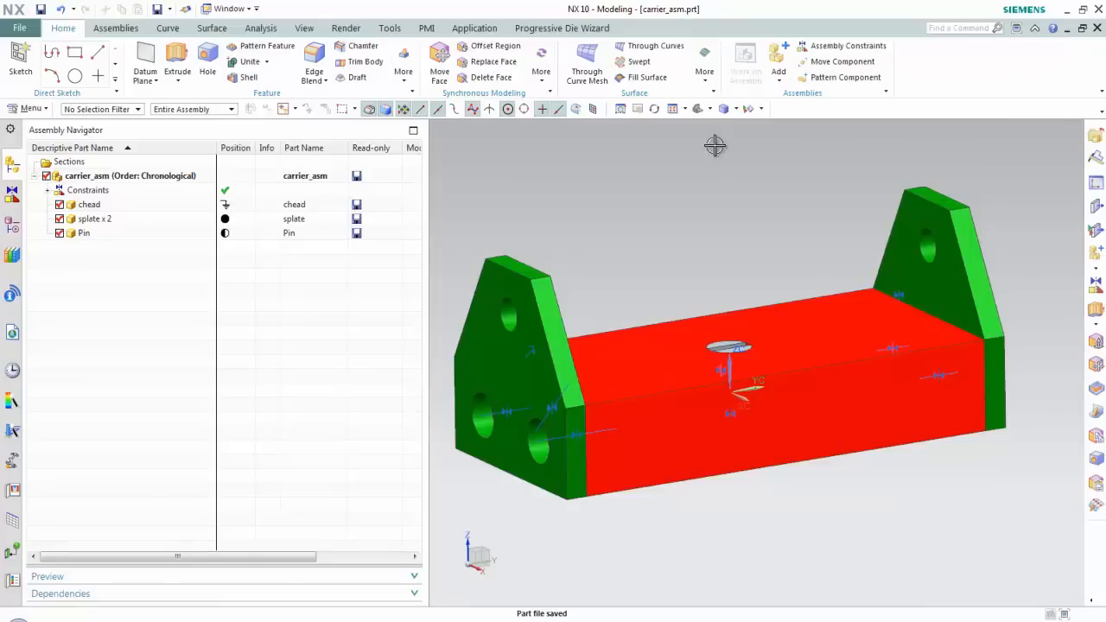
mouse_move(412, 133)
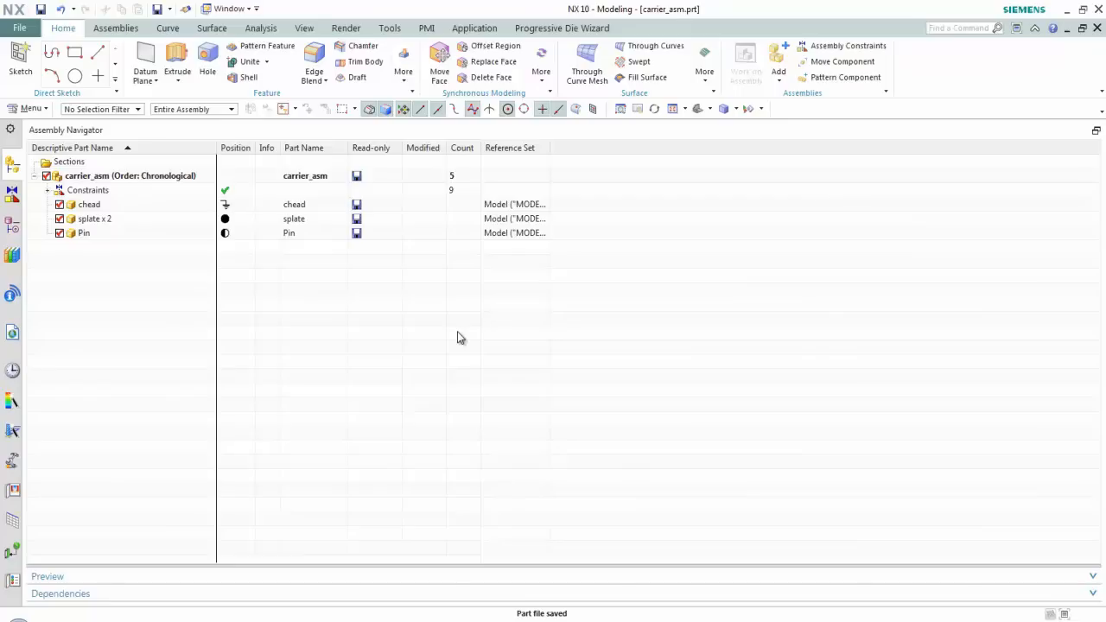
In the Assembly Navigator column properties, uncheck every column except Descriptive Part Name and Count.
right_click(461, 338)
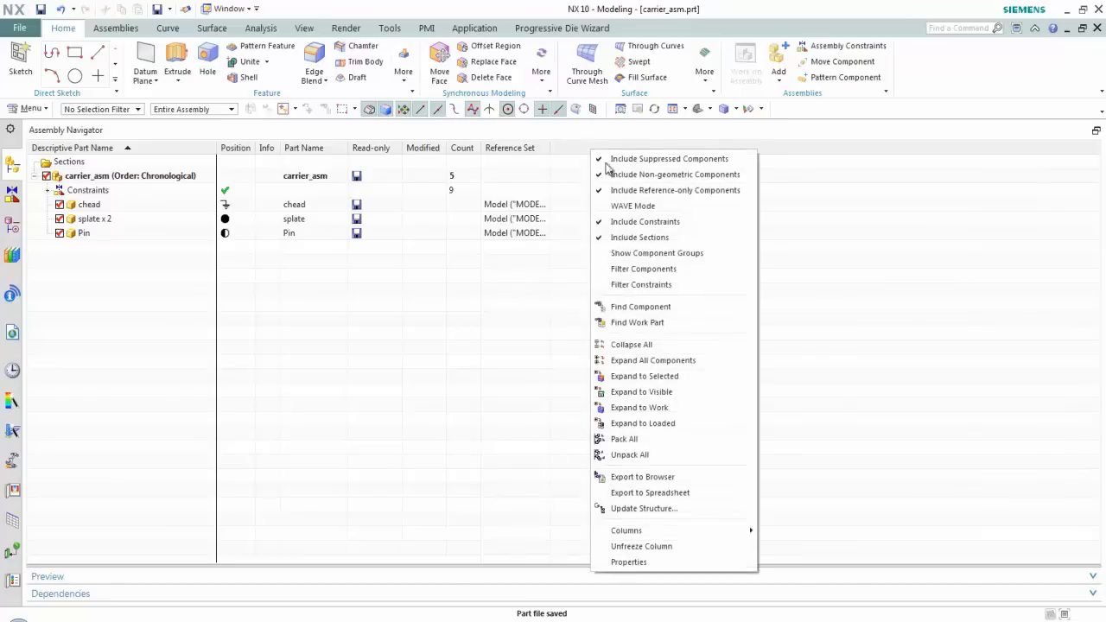
left_click(626, 529)
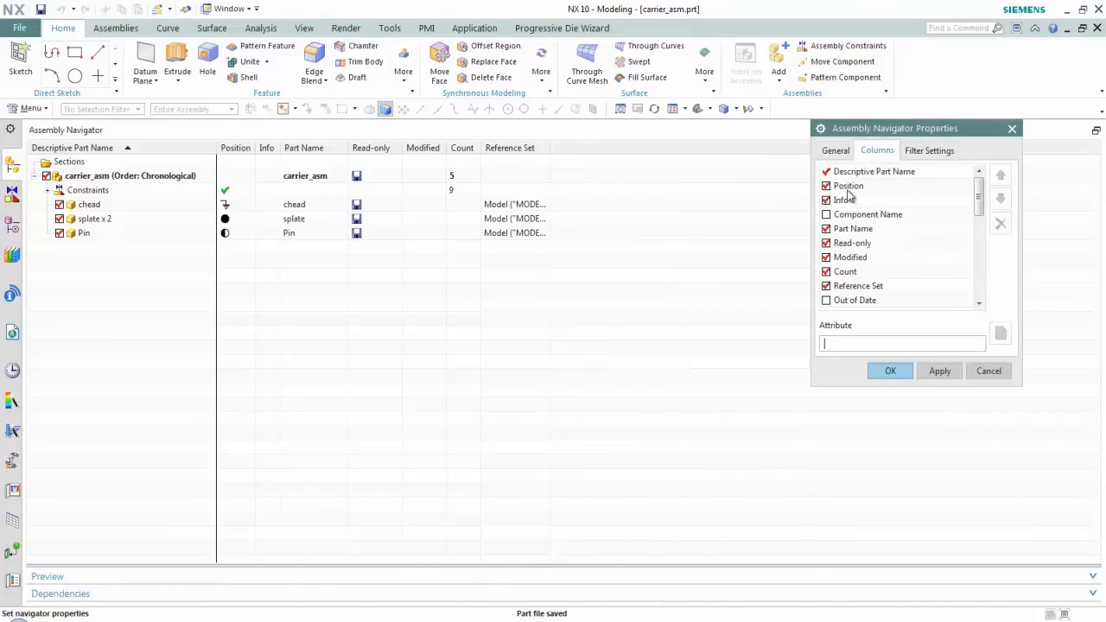
left_click(826, 186)
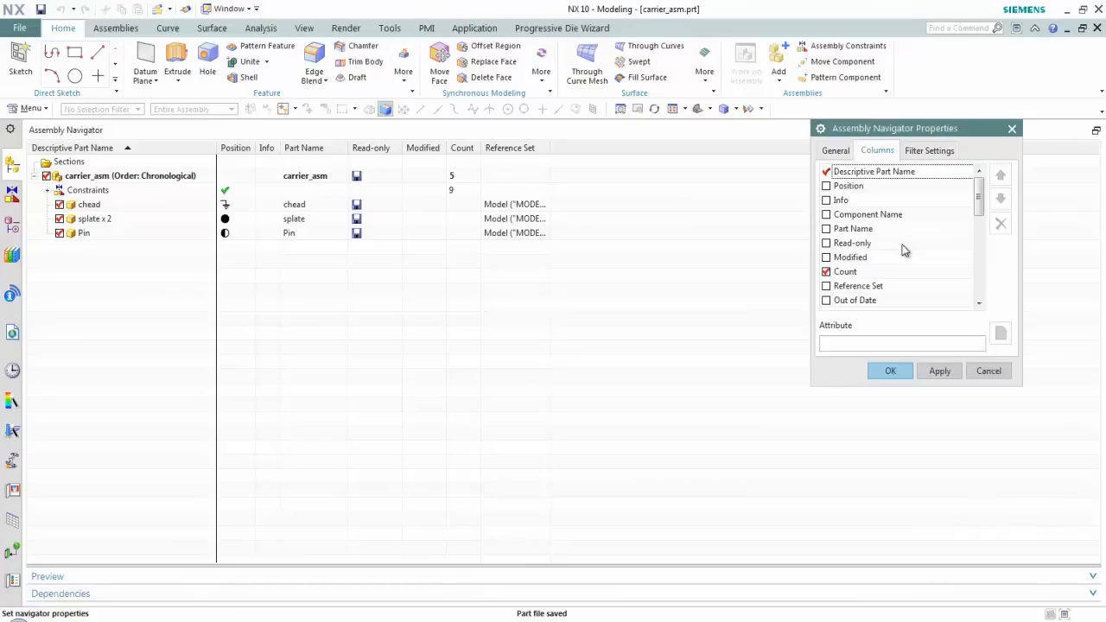
left_click(901, 342)
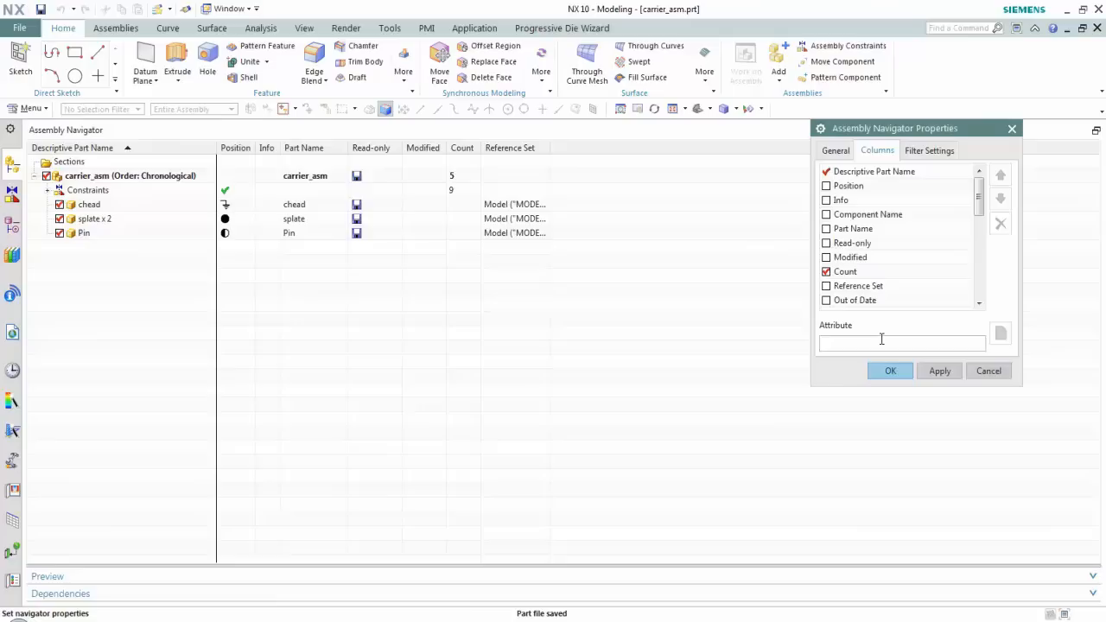
Add Part No., Type and Vendor as checked attribute columns in the column list.
type("Part No.")
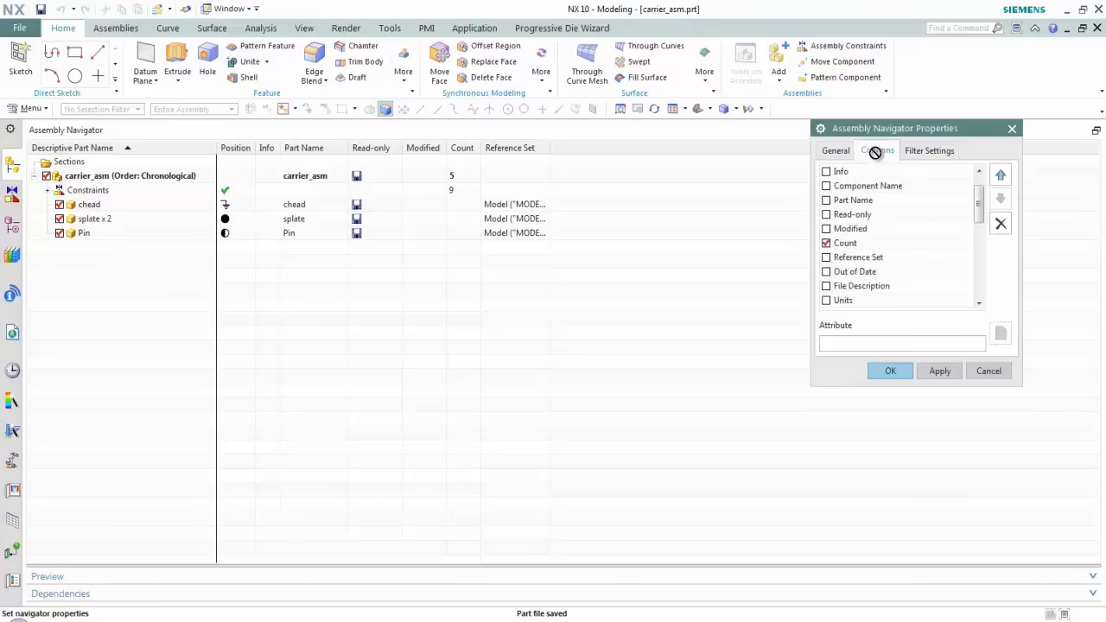
left_click(876, 149)
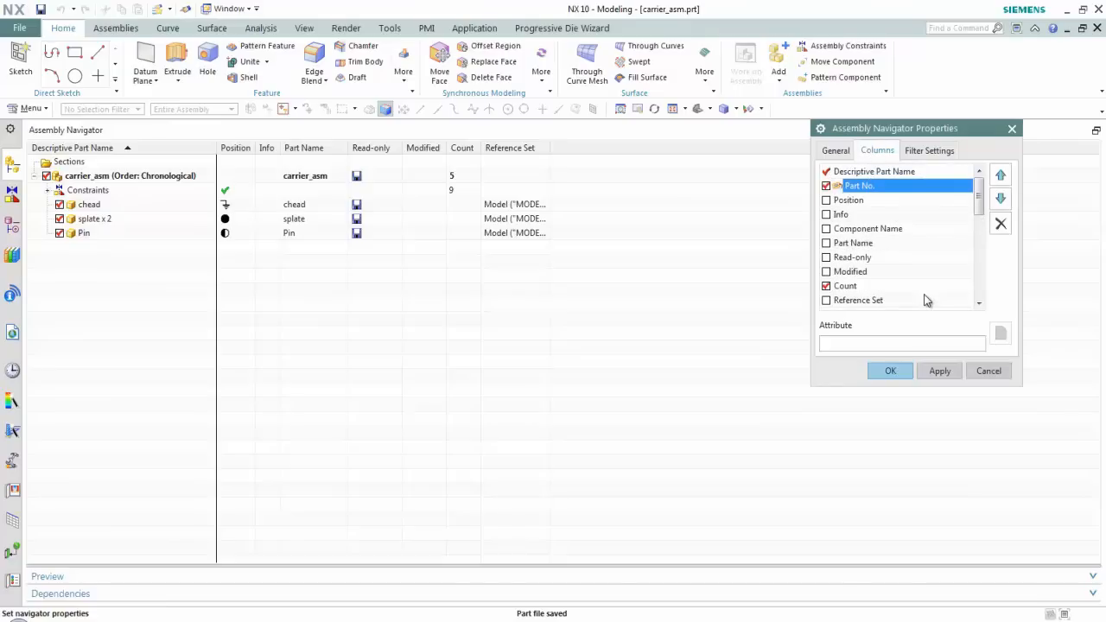
scroll("down", 3)
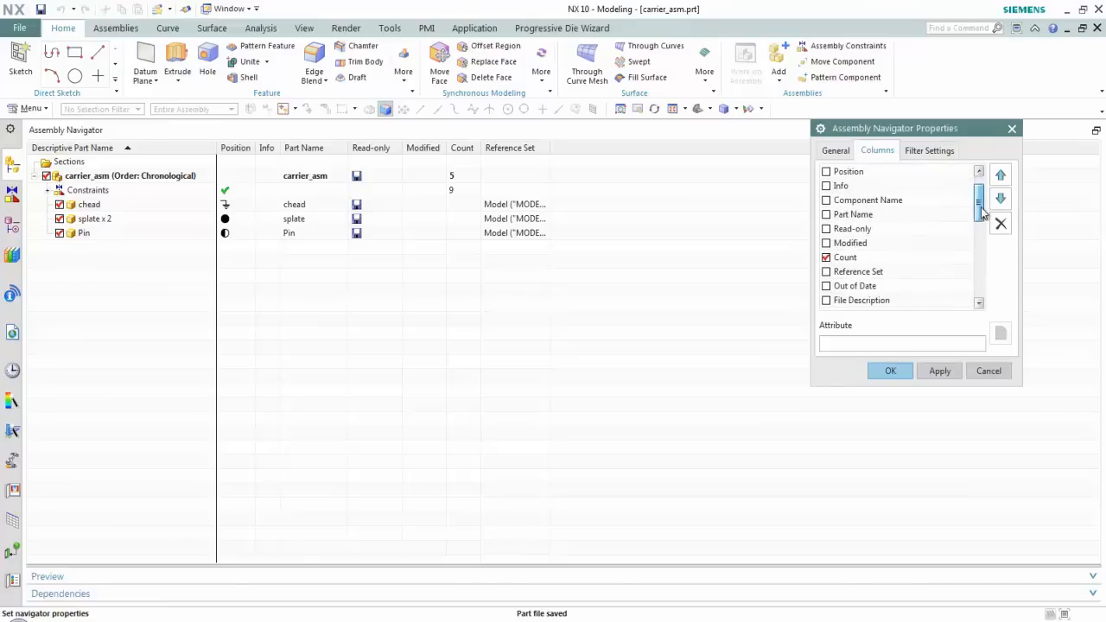
scroll("down", 3)
type("Type")
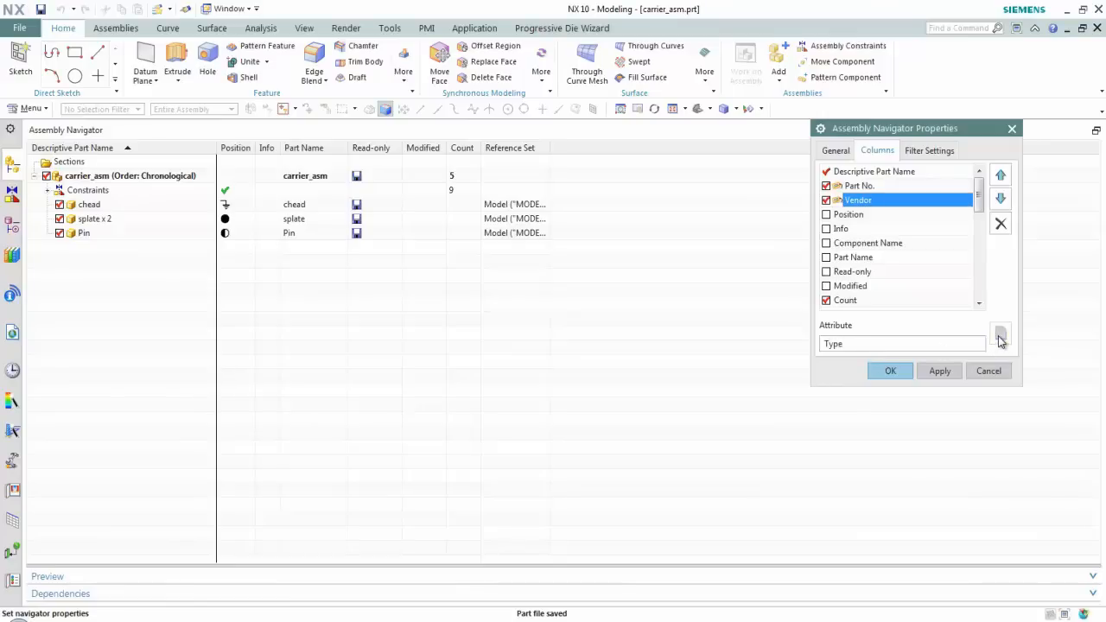
left_click(1000, 333)
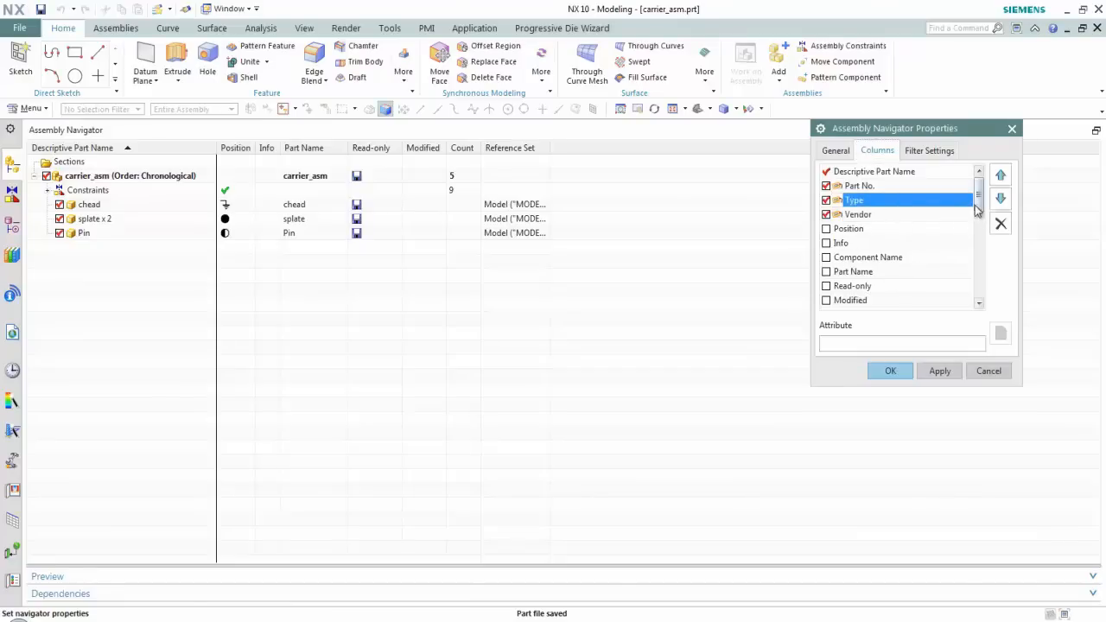
scroll("down", 3)
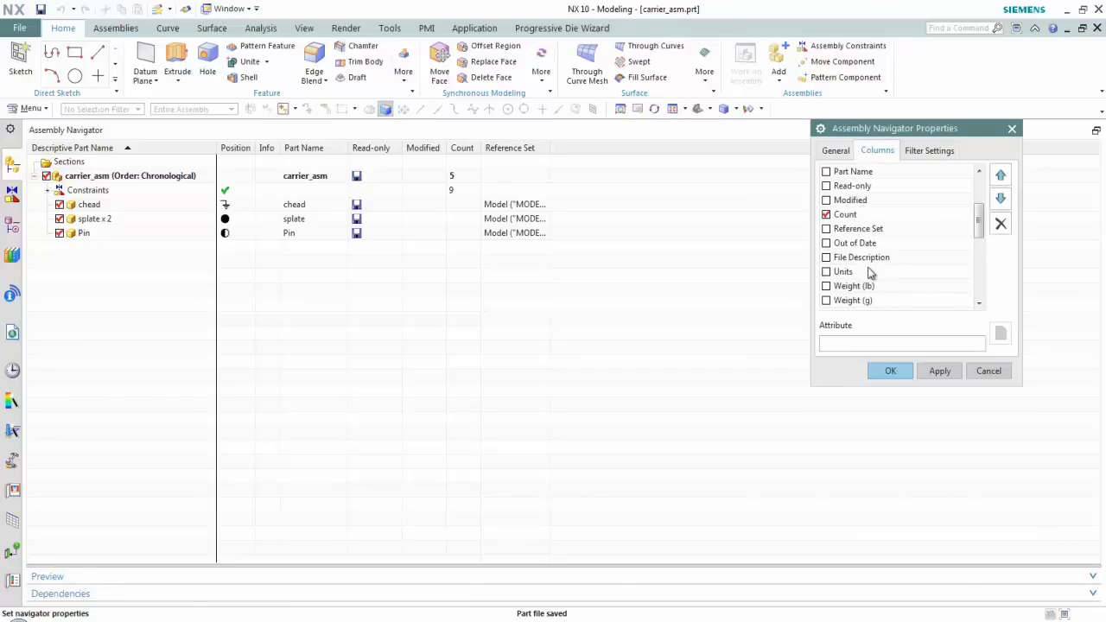
Apply the column setup so the navigator lists Part No., Type, Vendor and Count.
left_click(890, 370)
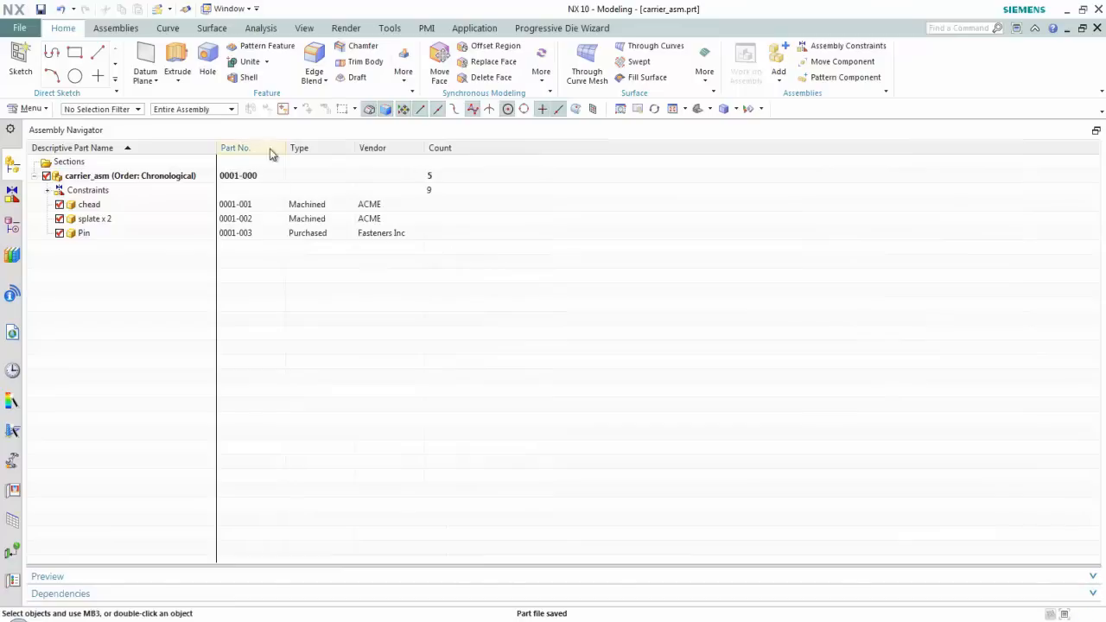
mouse_move(372, 148)
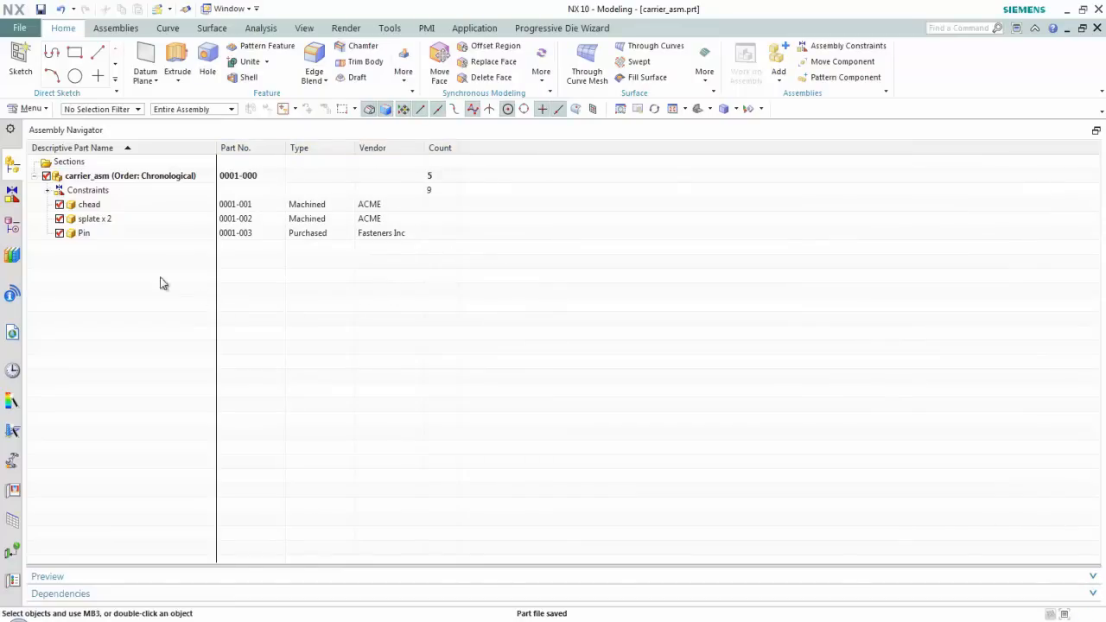
mouse_move(117, 278)
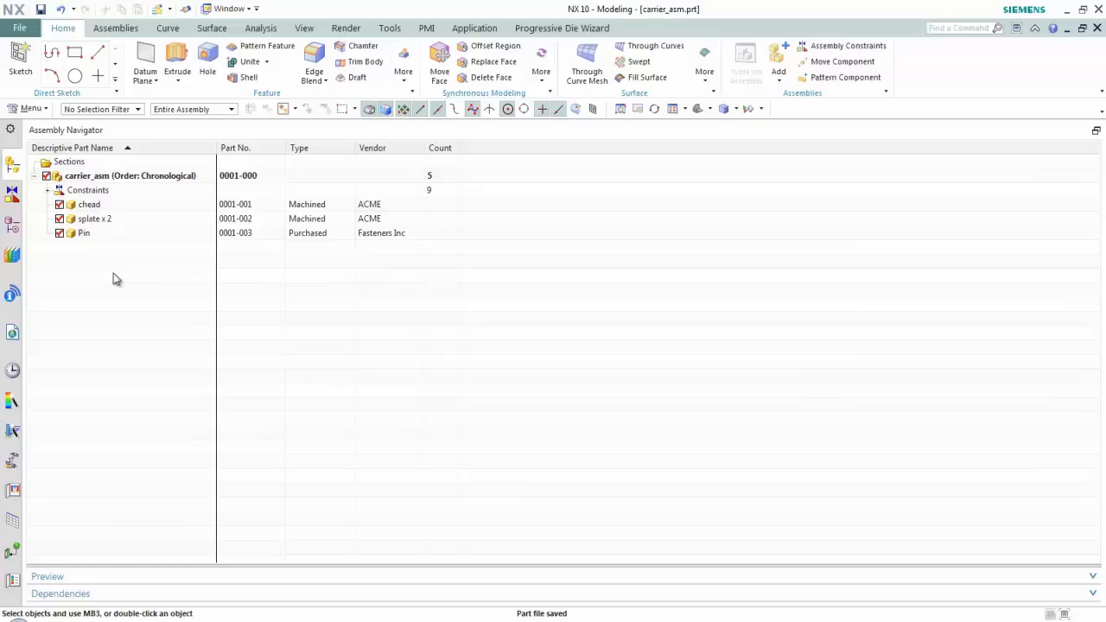
mouse_move(1089, 130)
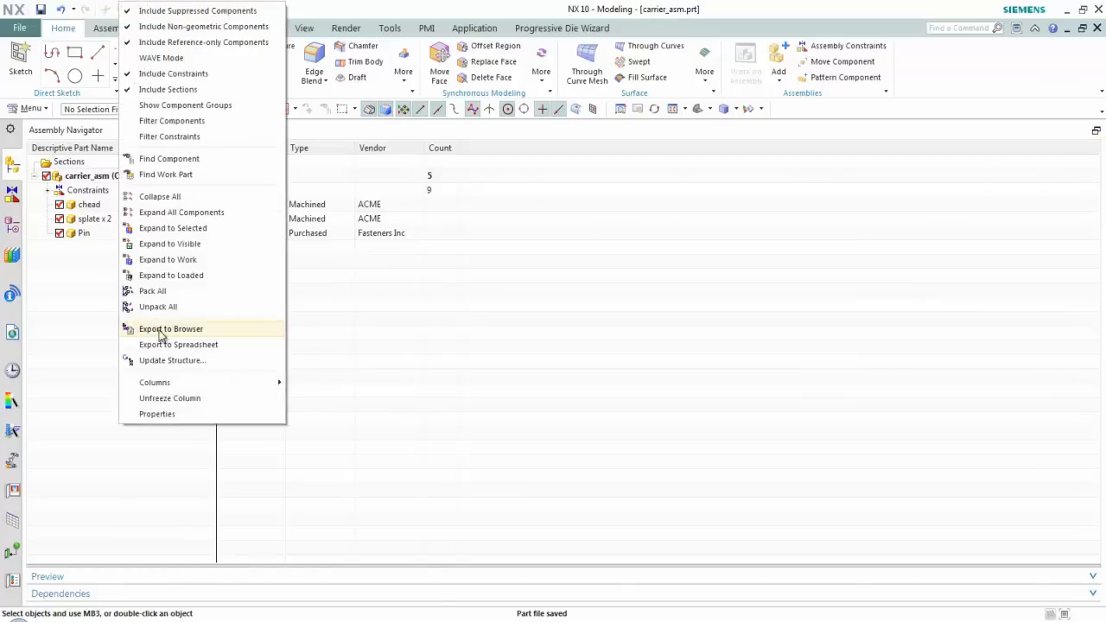
Export the navigator table to a maximized Excel worksheet, delete its Constraints row, then close Excel.
left_click(179, 345)
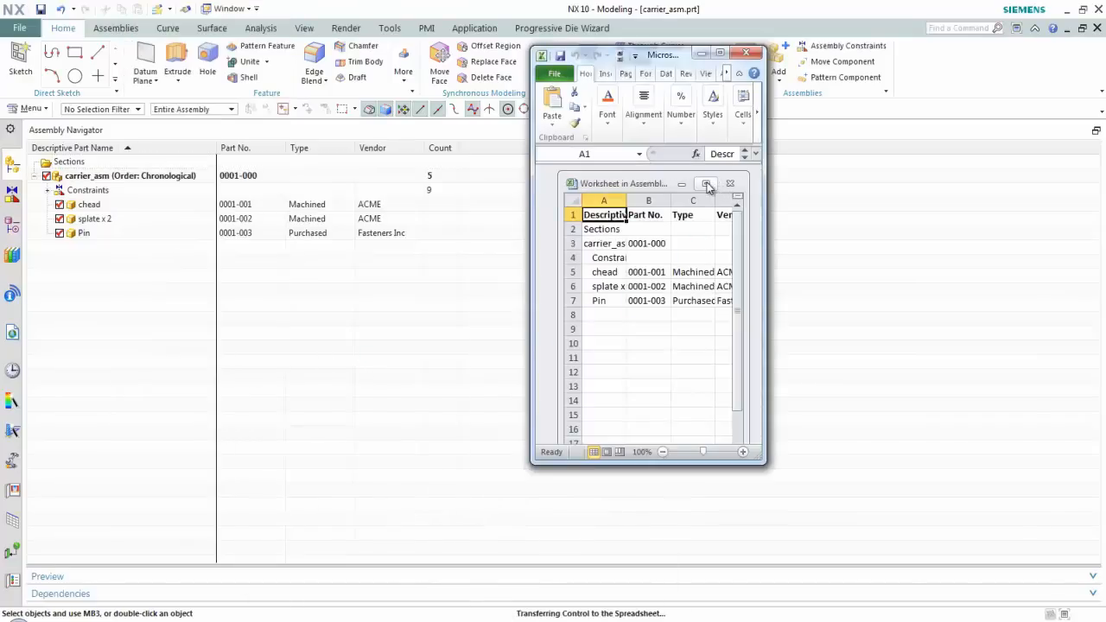
left_click(706, 183)
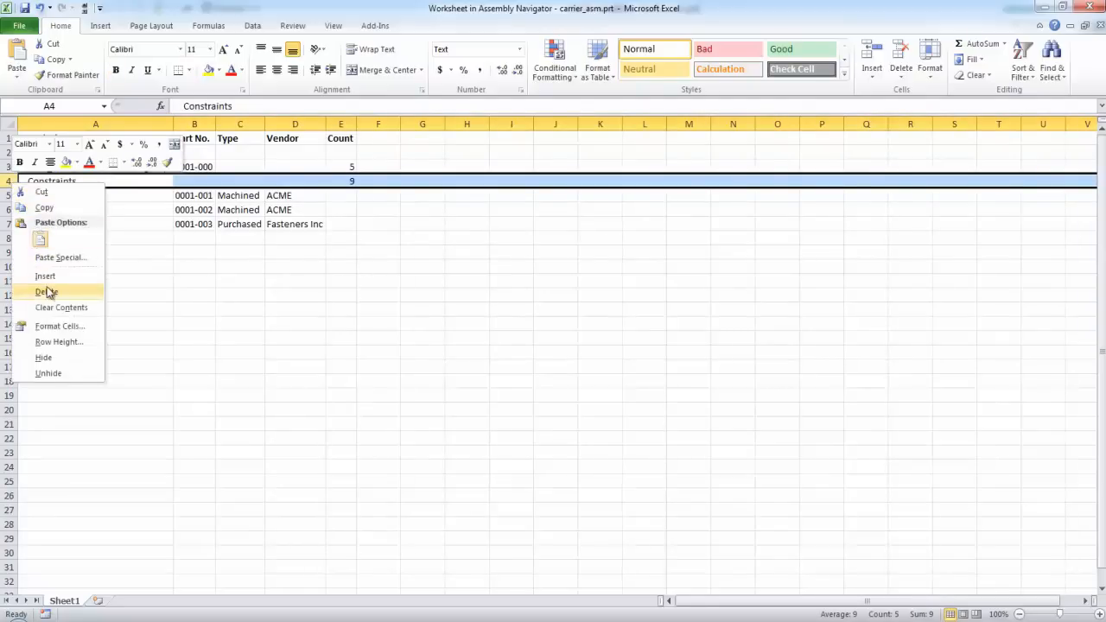
left_click(44, 291)
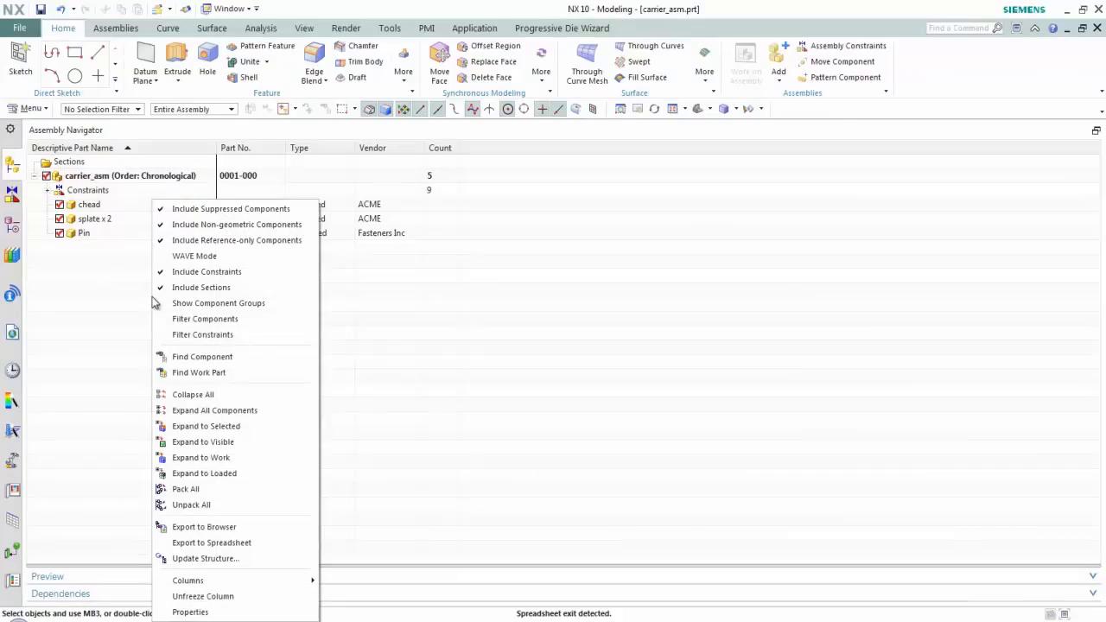
Export the navigator table to Internet Explorer and maximize the browser window.
left_click(204, 527)
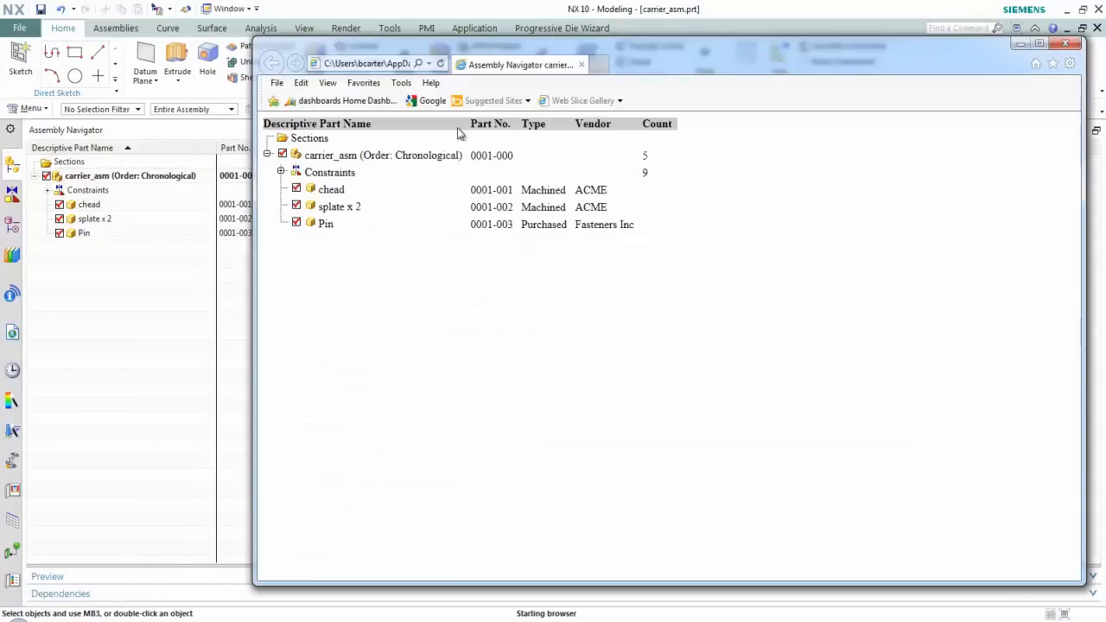
left_click(430, 47)
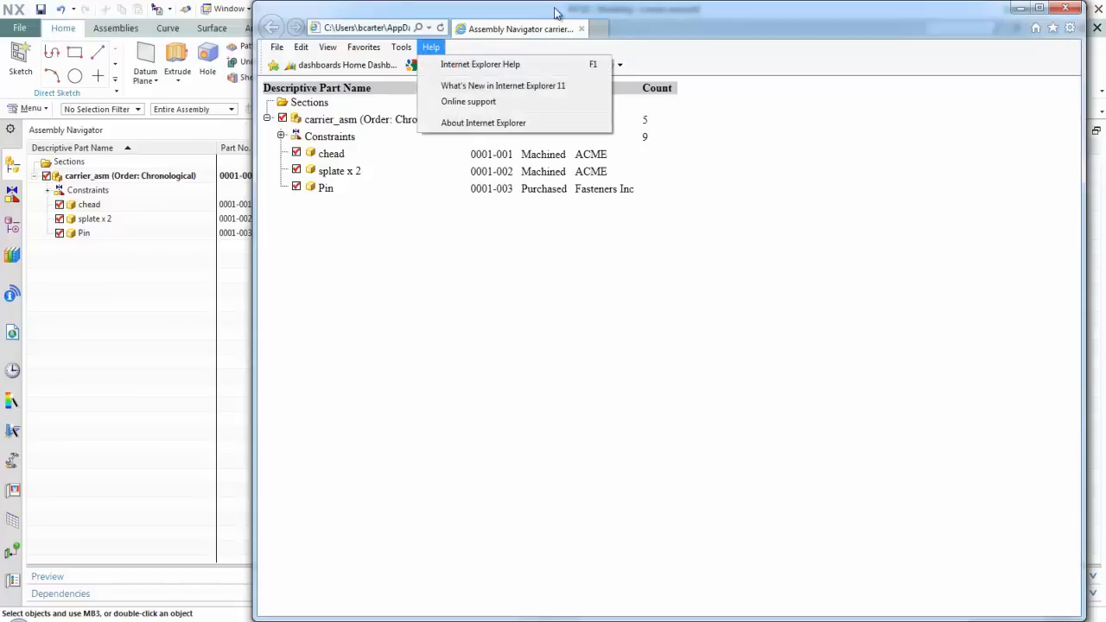